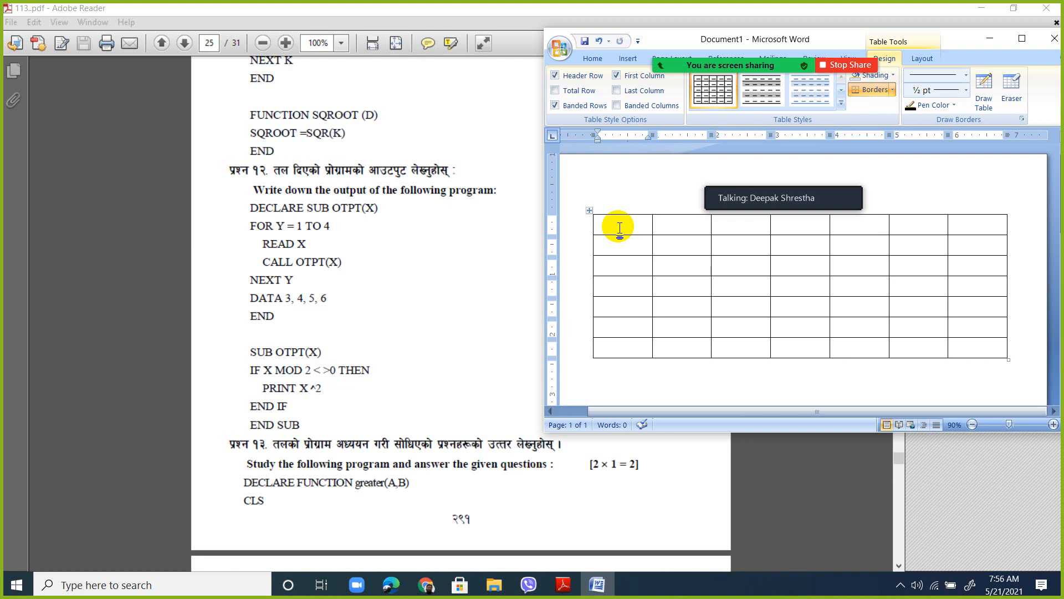
Step: Fill the first two columns: Variable / Y / 1 and Condition check / 1 to 4 / 1 to 4 Yes
{"action": "type", "text": "Variable"}
{"action": "type", "text": "Y"}
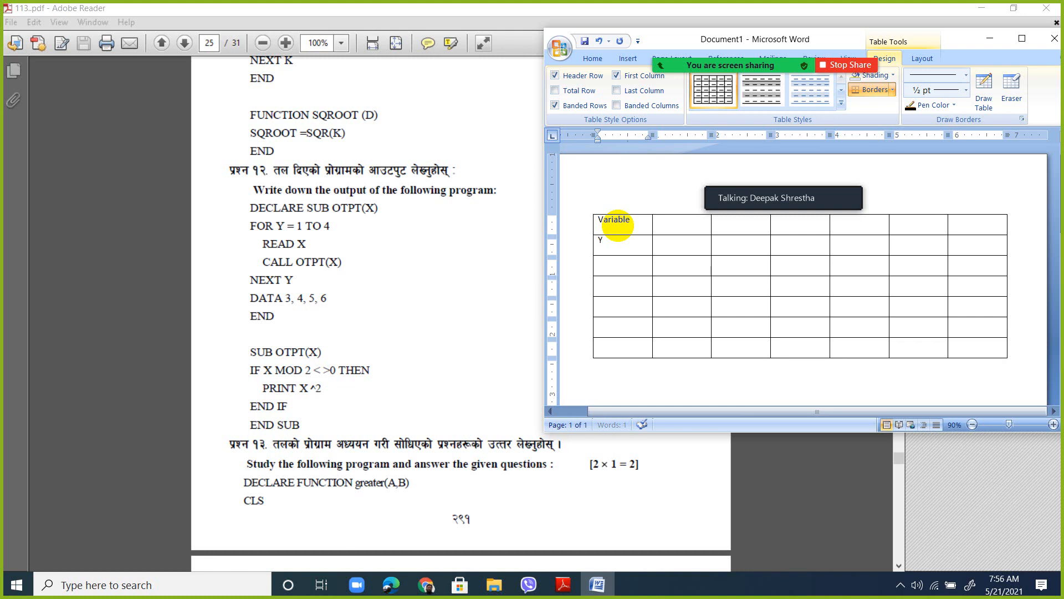
{"action": "left_click", "coordinate": [621, 226]}
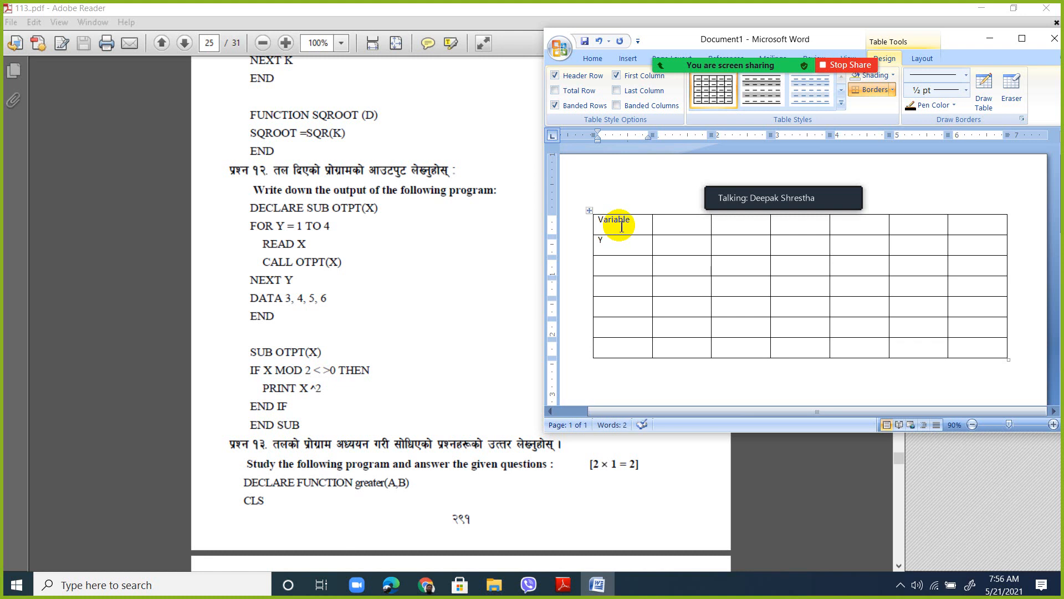
{"action": "type", "text": "1"}
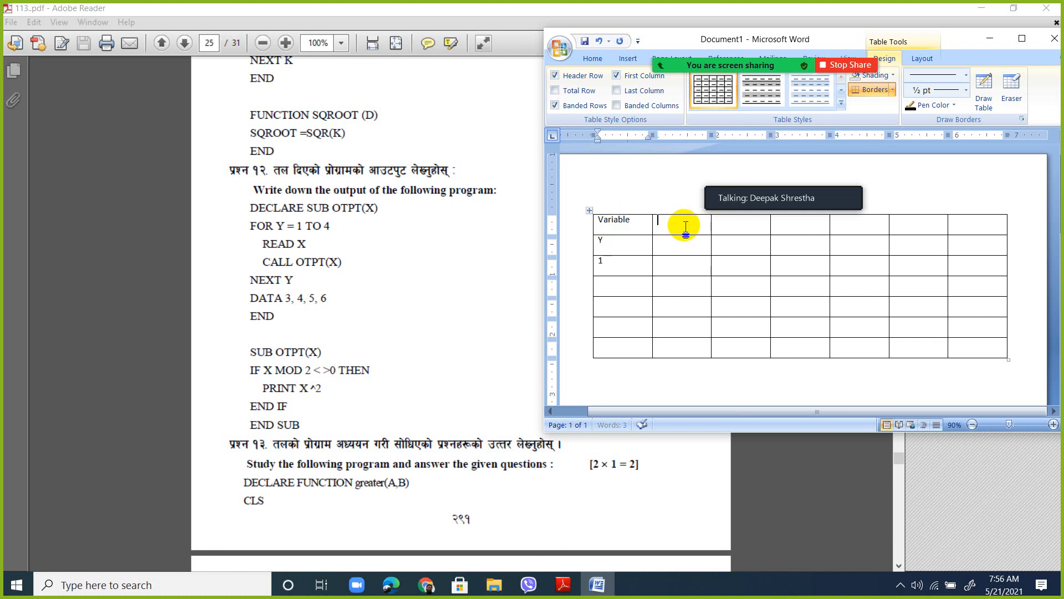
{"action": "type", "text": "Condition check"}
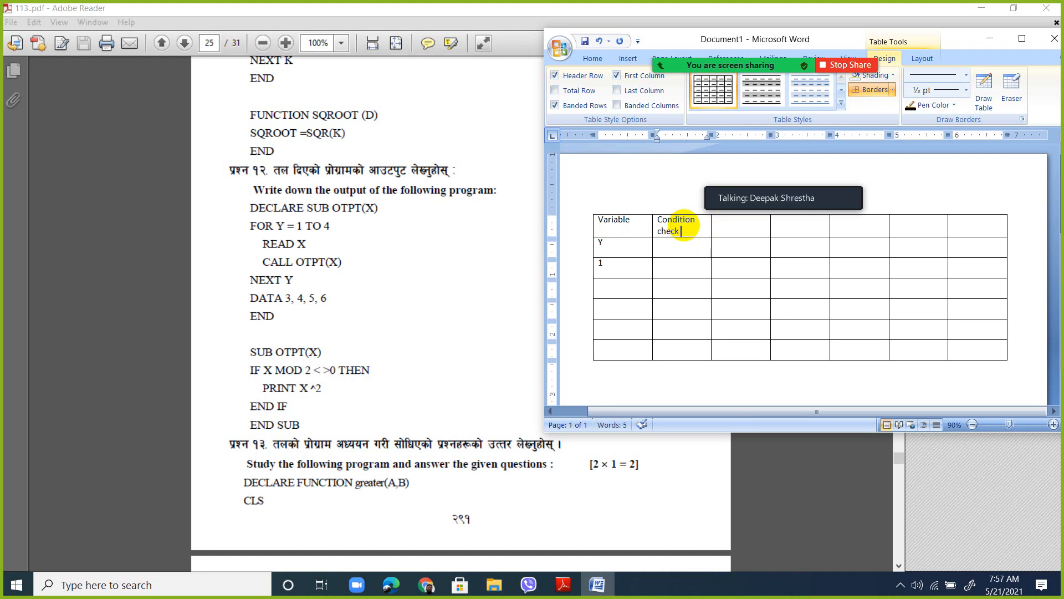
{"action": "type", "text": "1 to"}
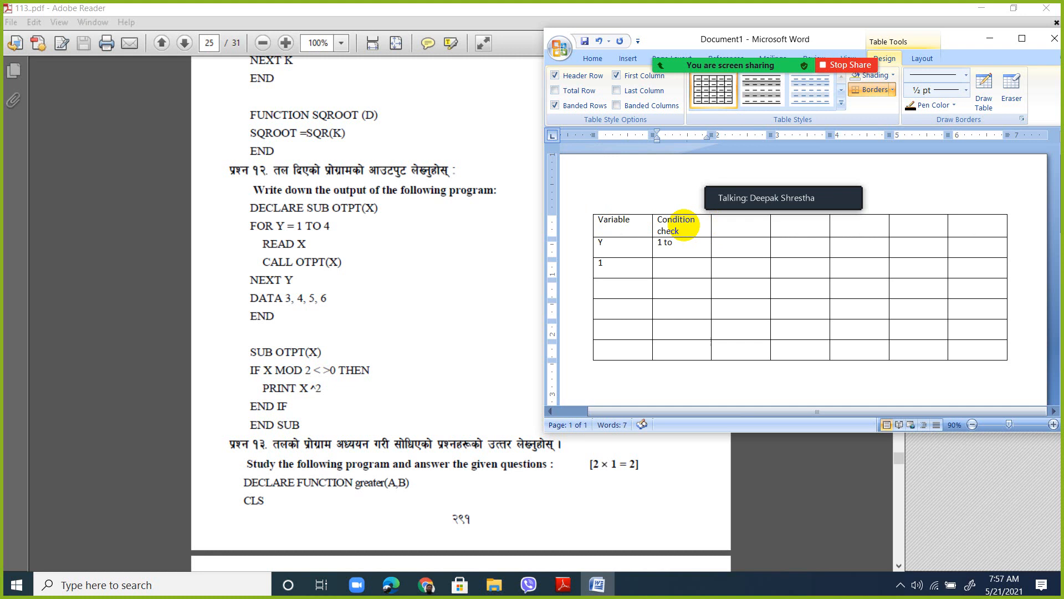
{"action": "type", "text": "4"}
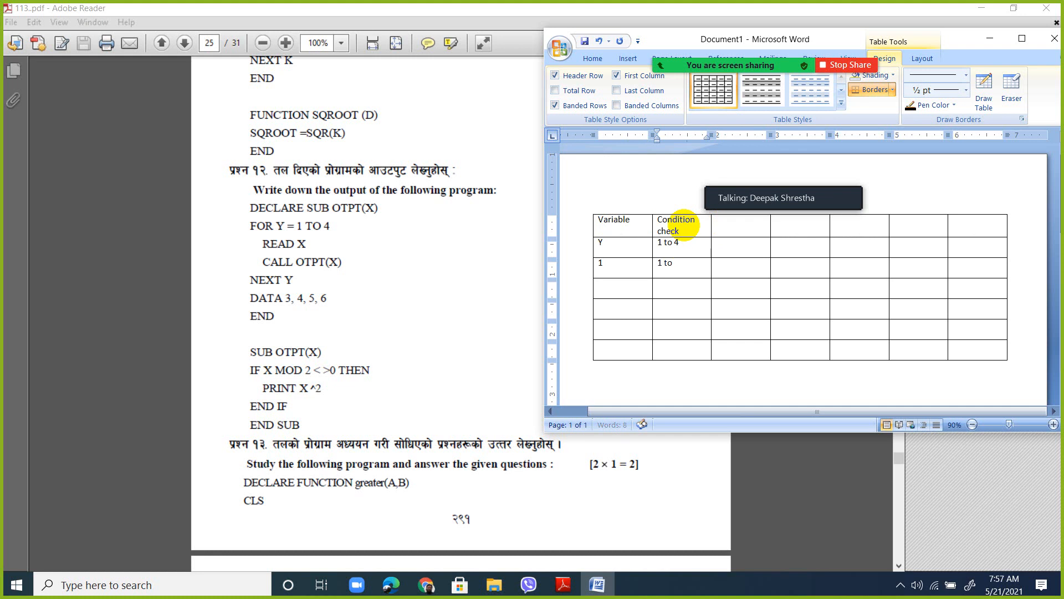
{"action": "type", "text": "Yes"}
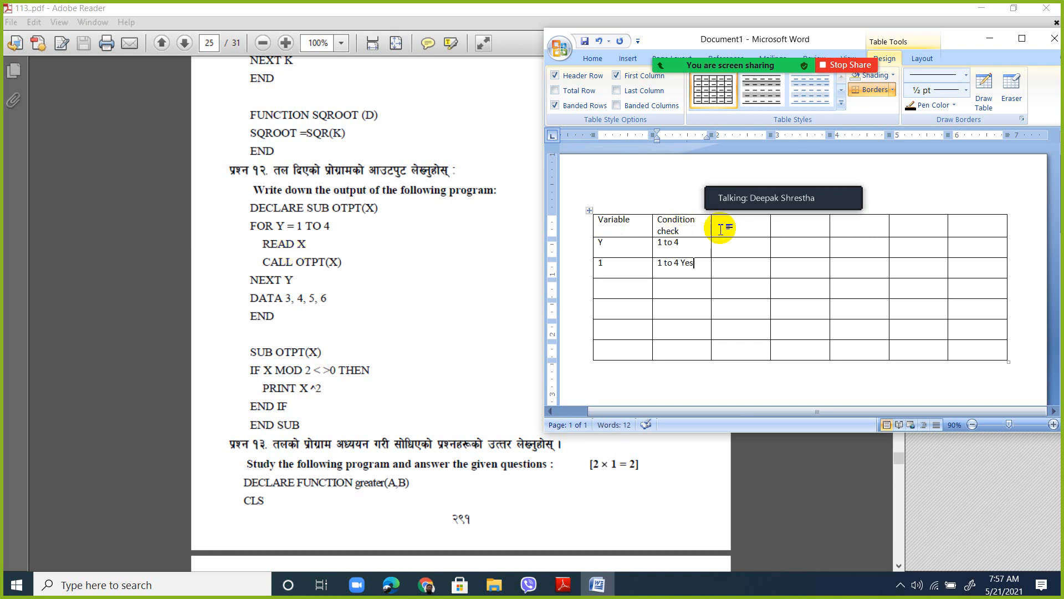
Step: Fill the third column with Variable, X and the first value 3
{"action": "type", "text": "variable"}
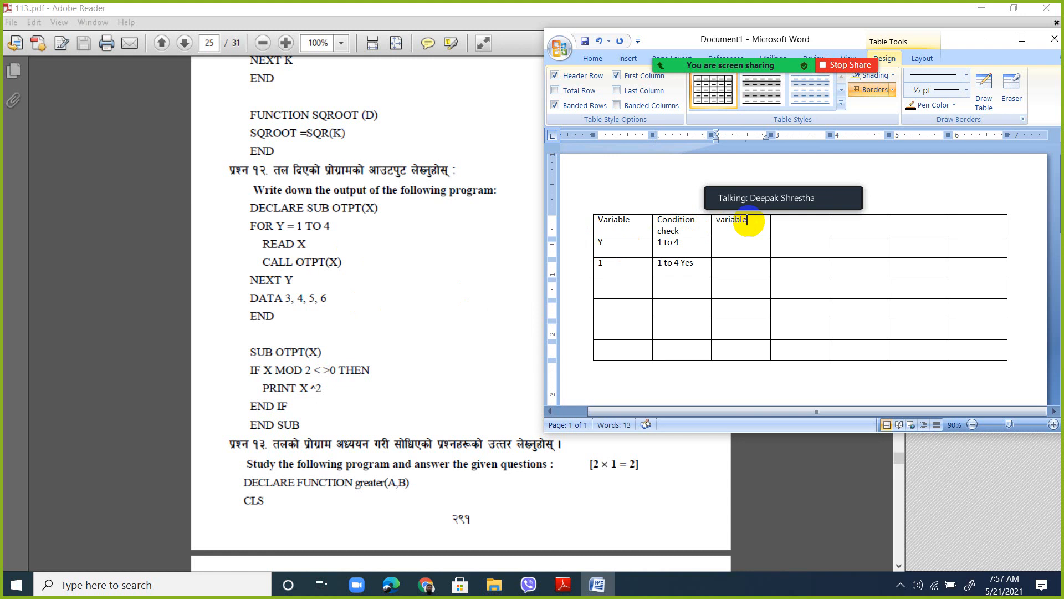
{"action": "type", "text": "X"}
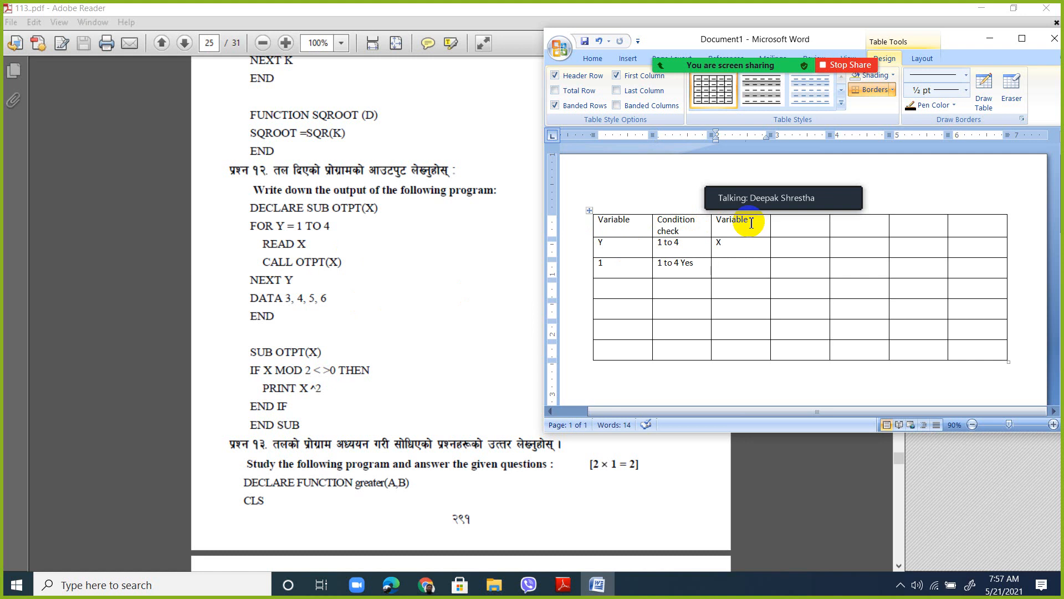
{"action": "type", "text": "3"}
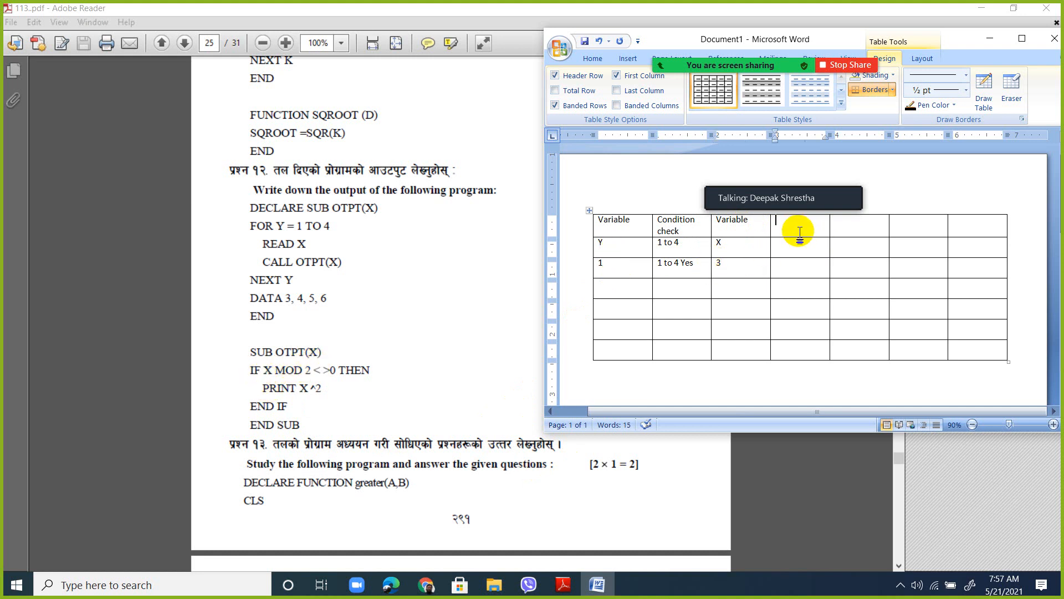
Step: Fill the Statement check column with X mod 2<>0 and 3 mod 2<>0 1<>0 Yes
{"action": "type", "text": "statement check"}
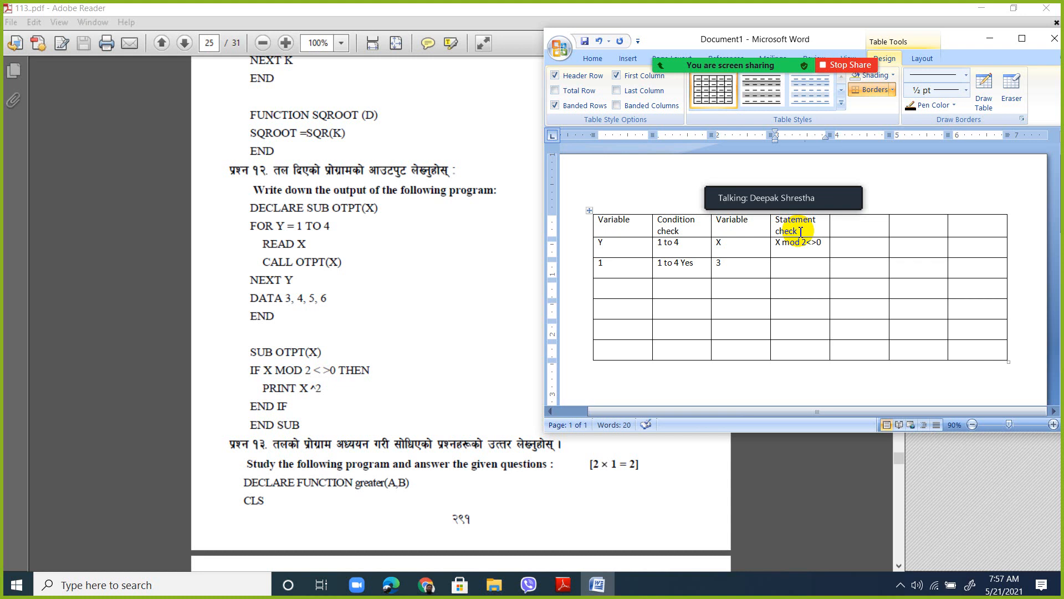
{"action": "type", "text": "3 mod"}
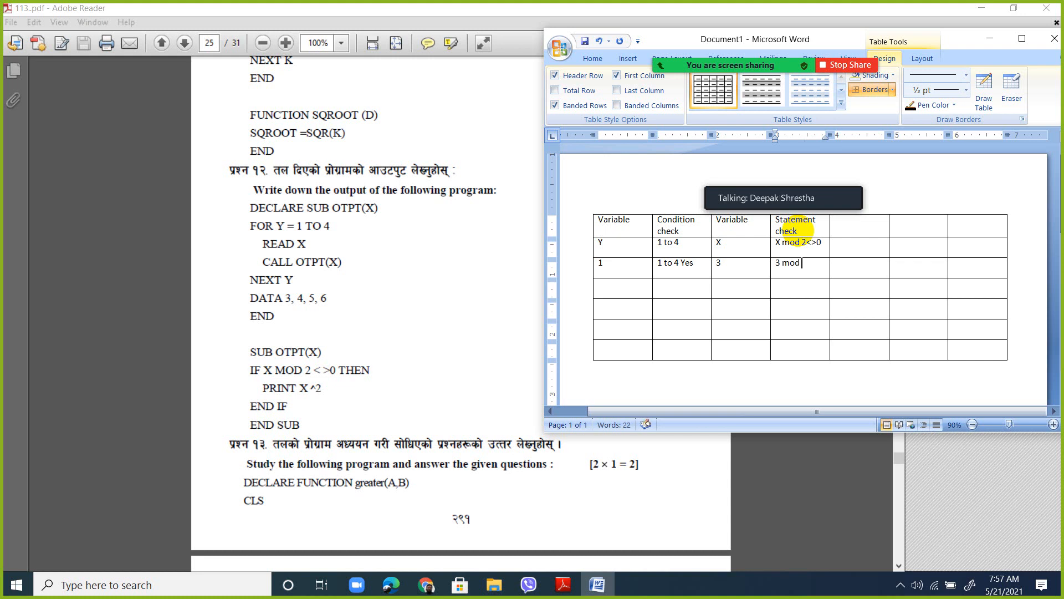
{"action": "type", "text": "2<>0"}
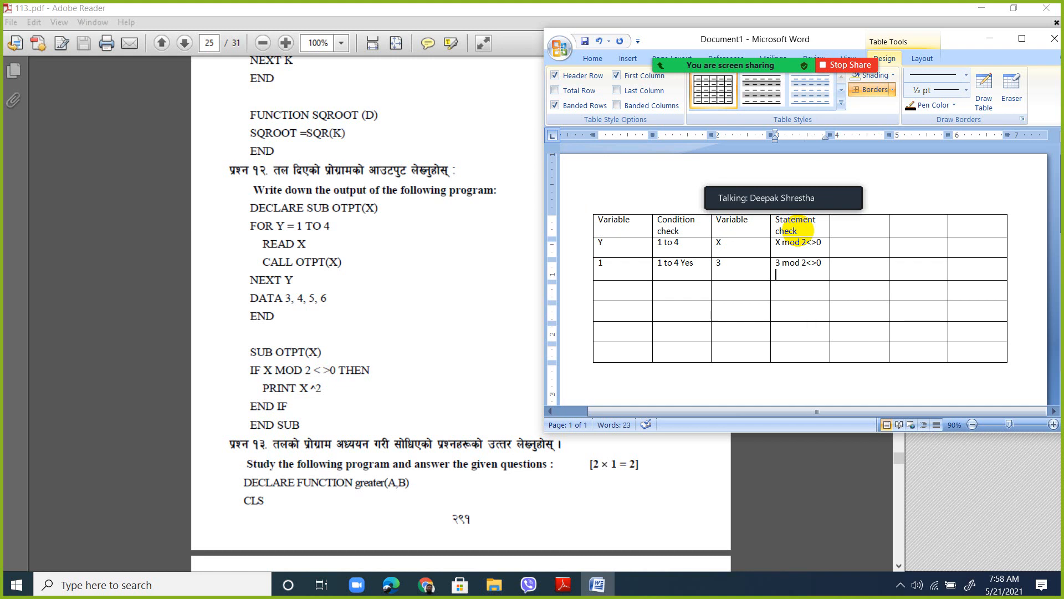
{"action": "type", "text": "1<>0"}
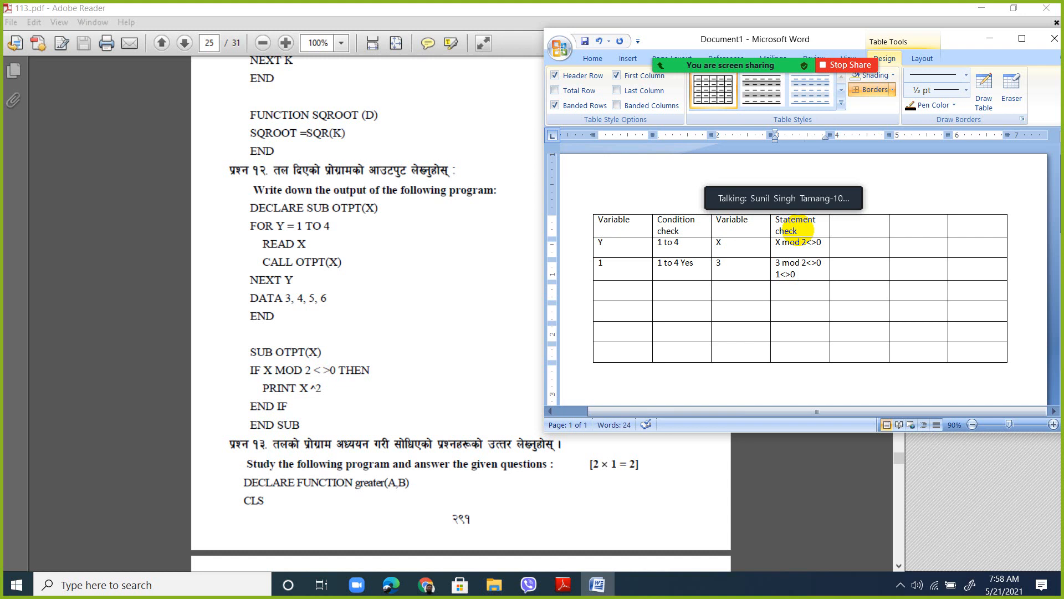
{"action": "type", "text": "Yes"}
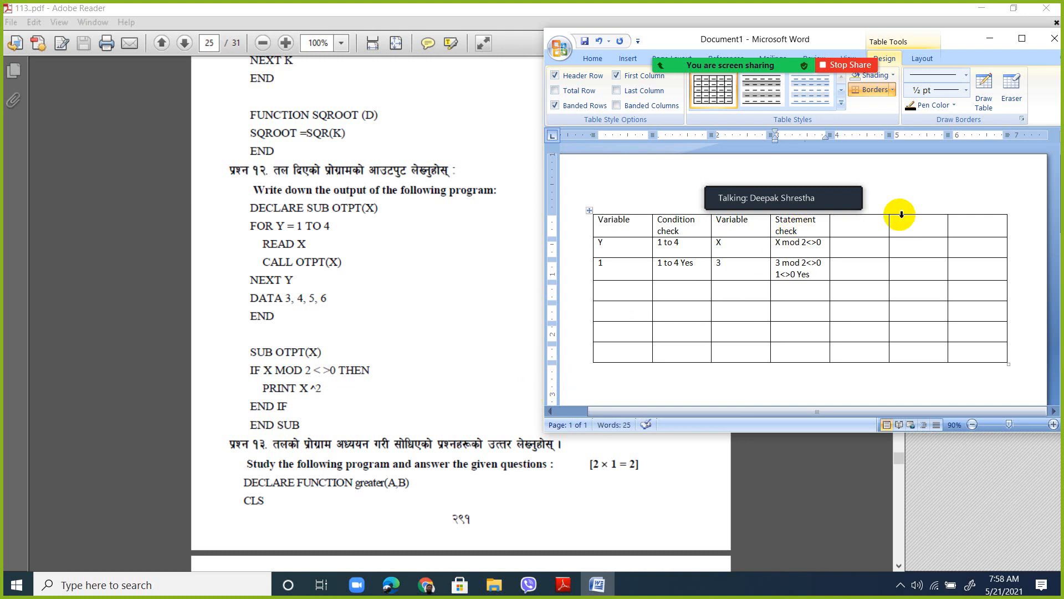
Step: Add the Output column header and enter 9 as the first row's output
{"action": "type", "text": "Outp"}
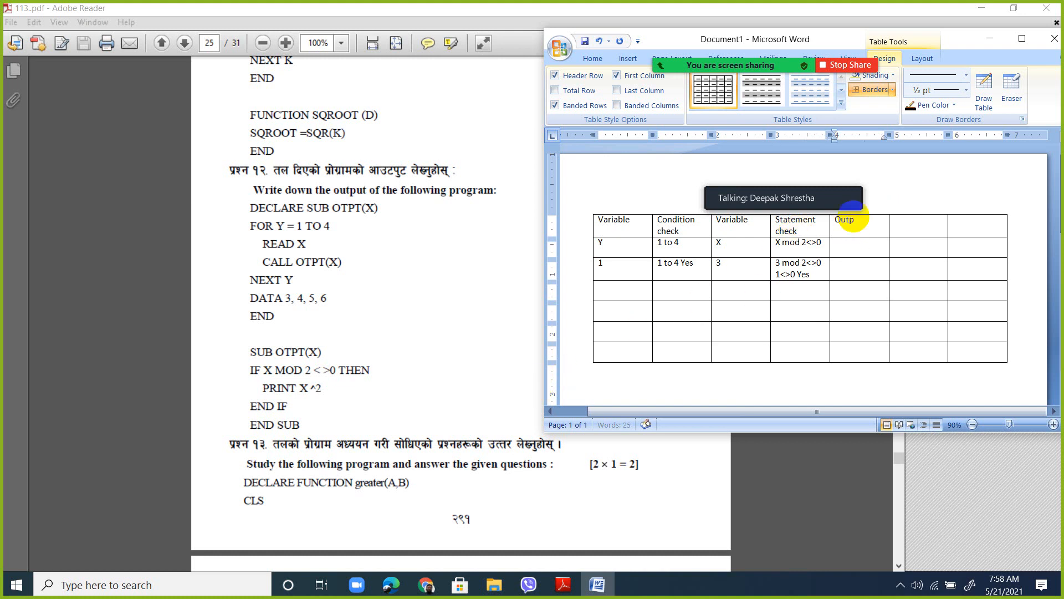
{"action": "type", "text": "ut"}
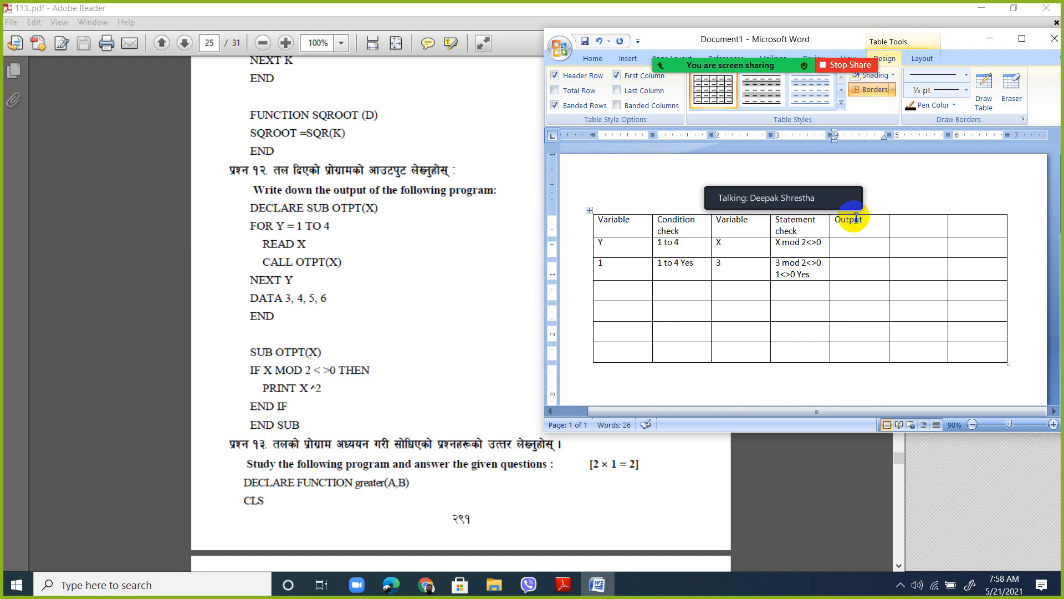
{"action": "left_click", "coordinate": [836, 263]}
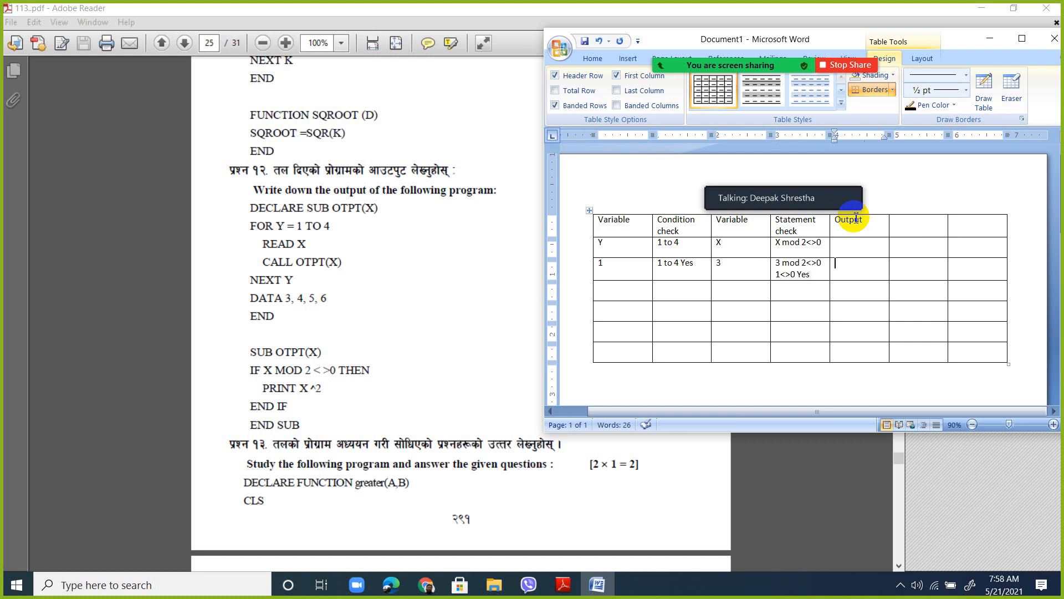
{"action": "type", "text": "9"}
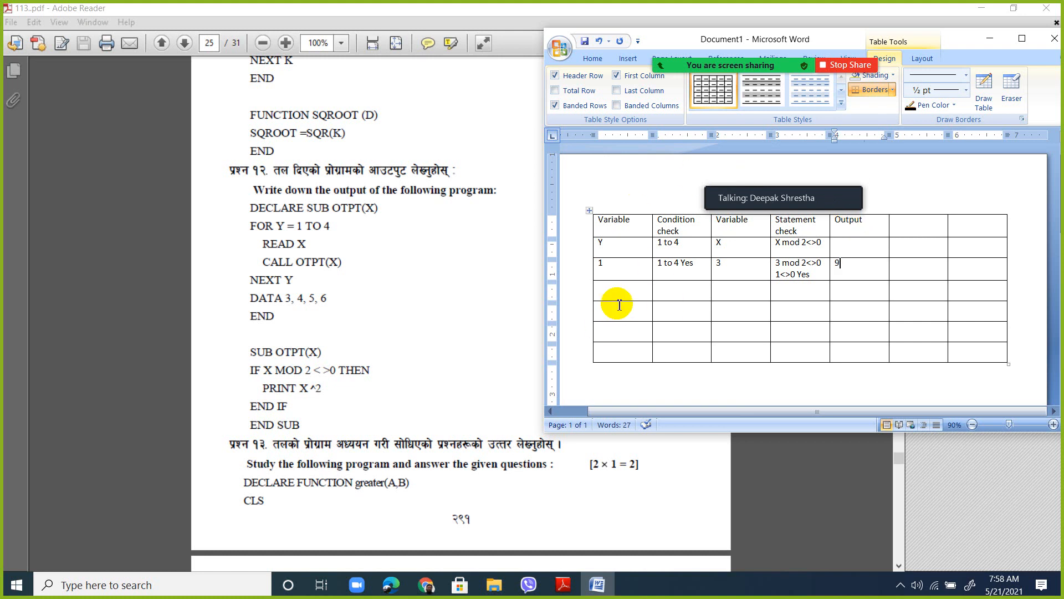
Step: Enter the Y=2 row's 2, 2 to 4 Yes and X value 4
{"action": "type", "text": "2"}
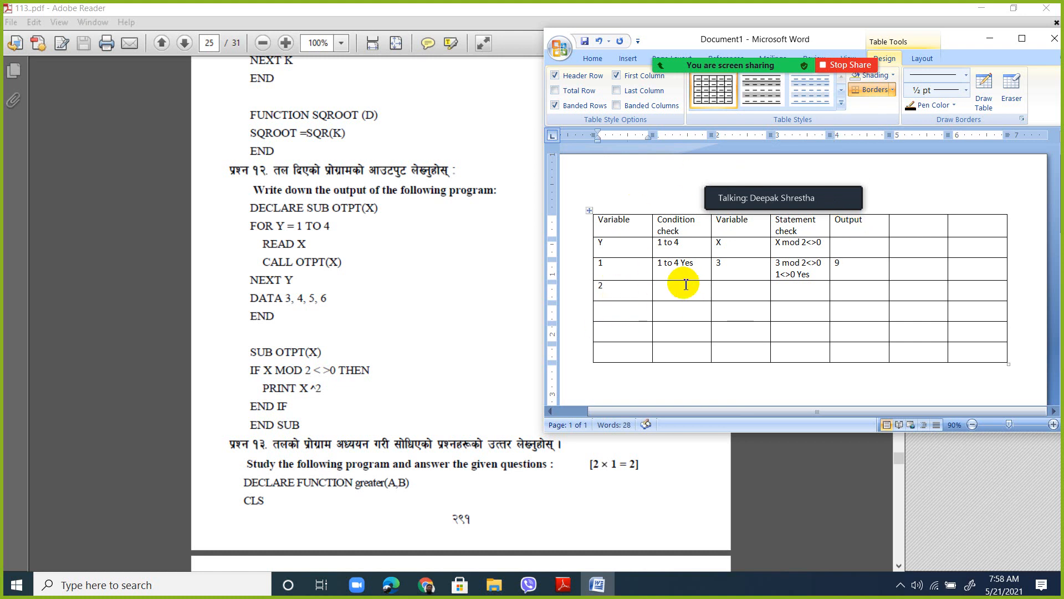
{"action": "type", "text": "2 to 4"}
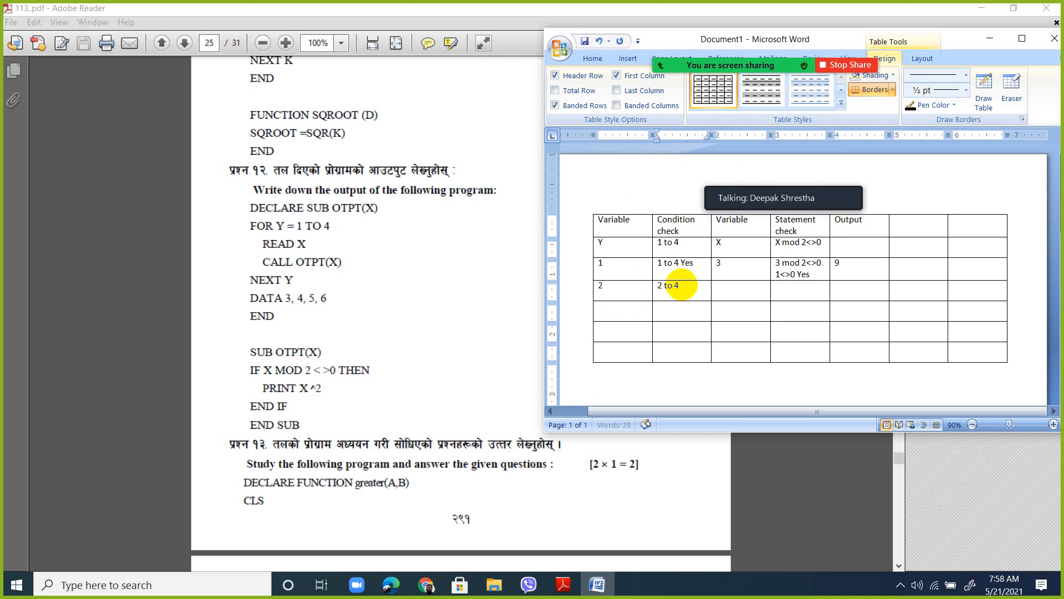
{"action": "type", "text": "Yes"}
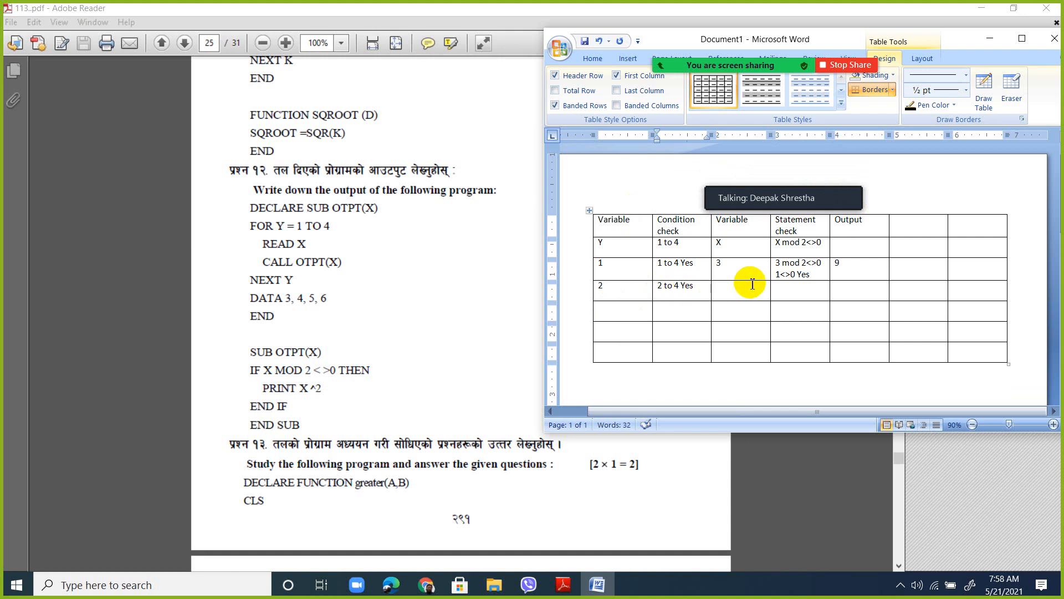
{"action": "left_click", "coordinate": [731, 286]}
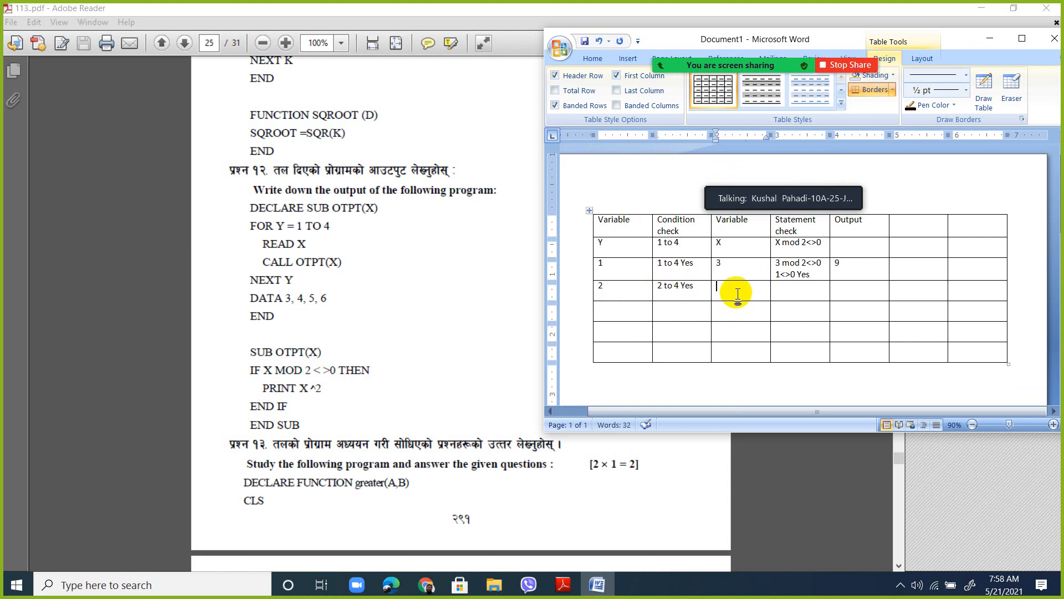
{"action": "type", "text": "4"}
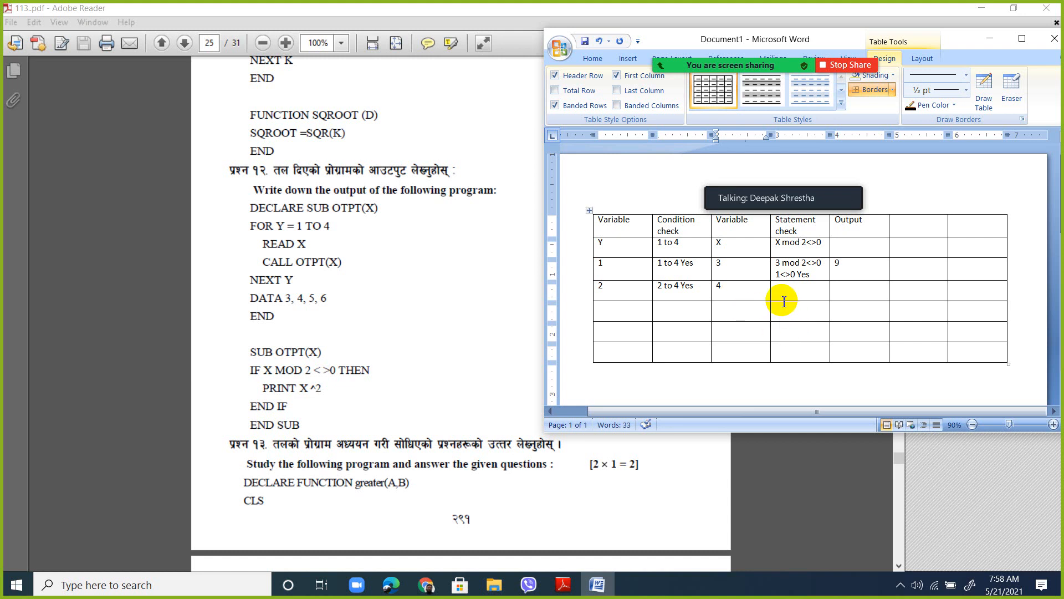
Step: Enter the Y=2 statement check 4 mod 2<>0 0<>0 No
{"action": "type", "text": "4 mod"}
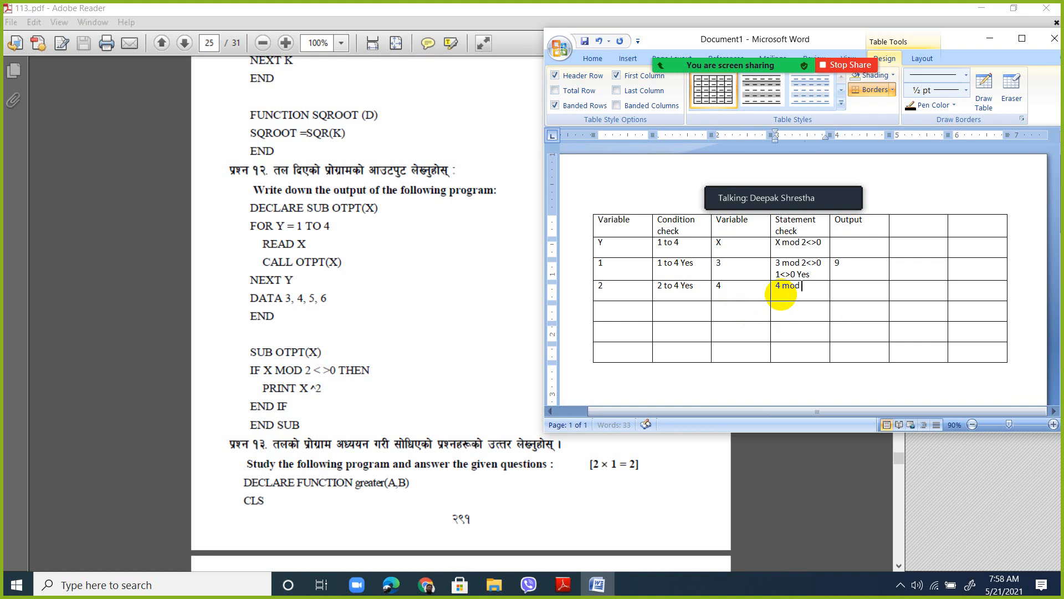
{"action": "type", "text": "2<>0"}
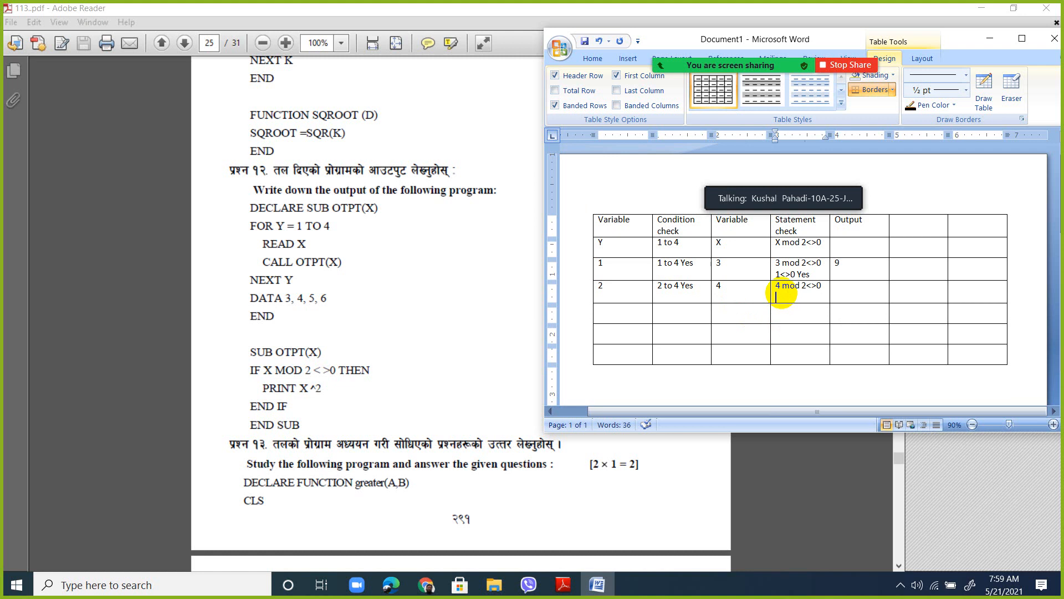
{"action": "type", "text": "0<>0 No"}
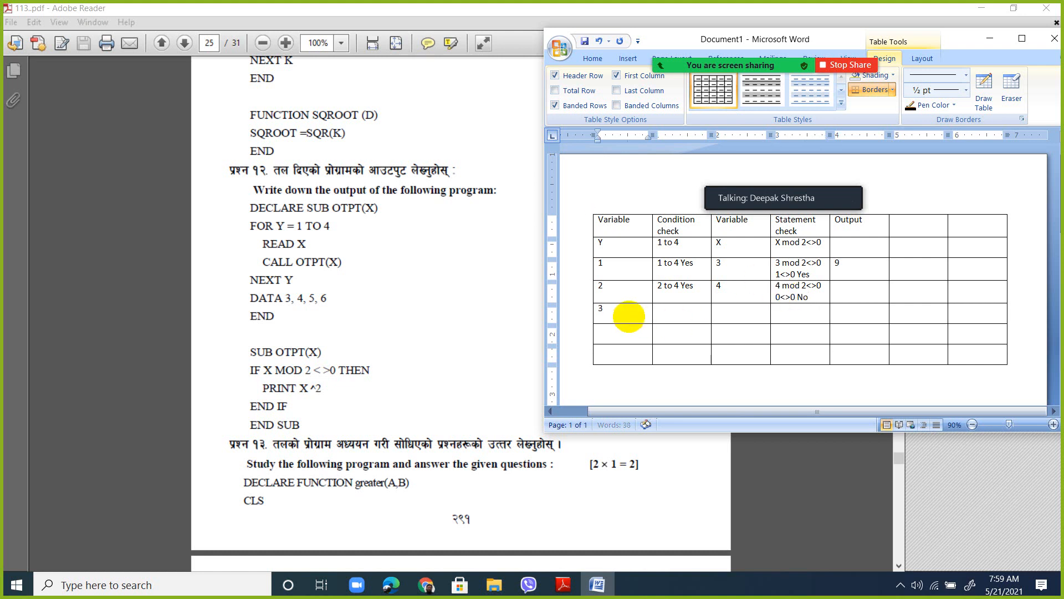
Step: Enter the Y=3 row's 3 to 4 Yes, X 5, 5 mod 2<>0 1<>0 Yes and output 25
{"action": "type", "text": "3 to 4 Yes"}
{"action": "type", "text": "5 mod"}
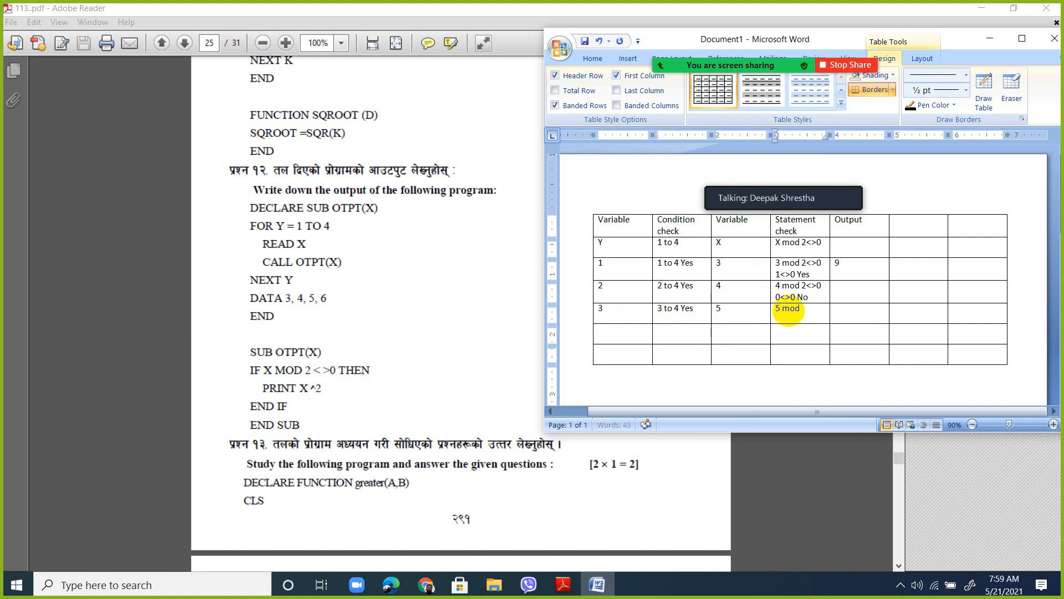
{"action": "type", "text": "2<>0"}
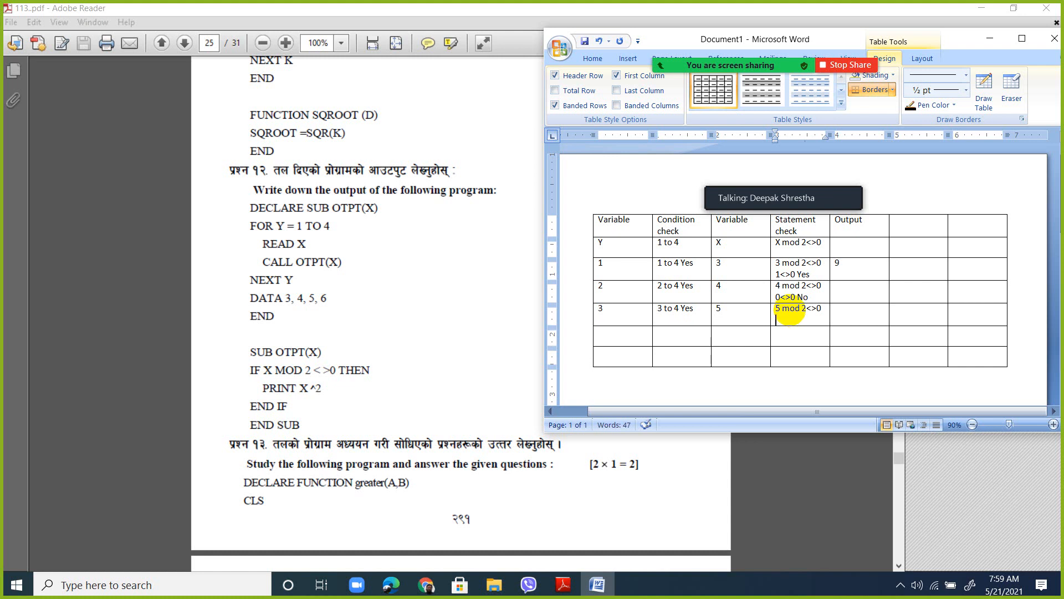
{"action": "type", "text": "1<>0"}
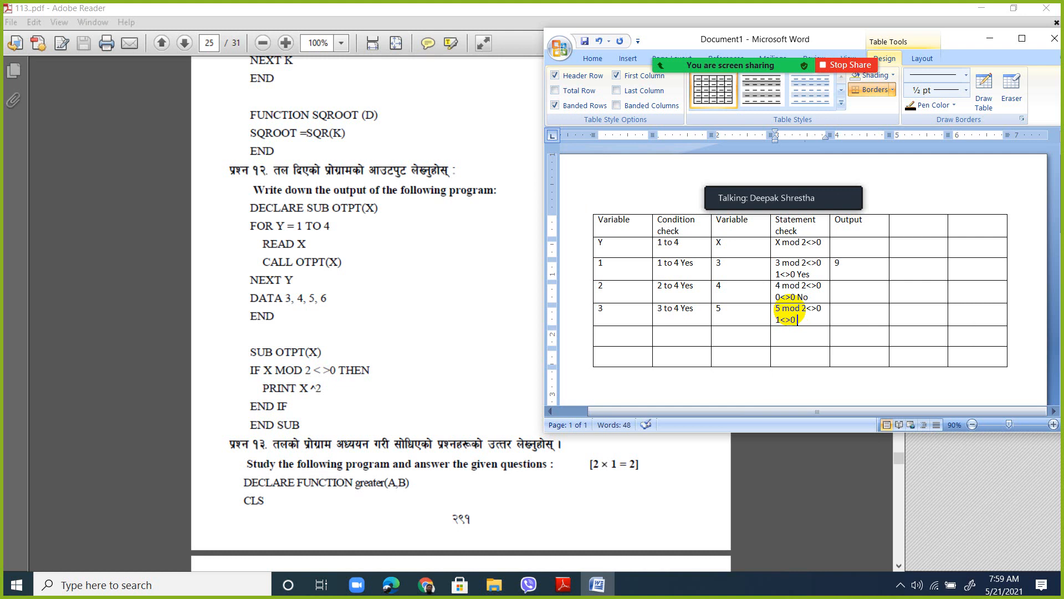
{"action": "type", "text": "Yes"}
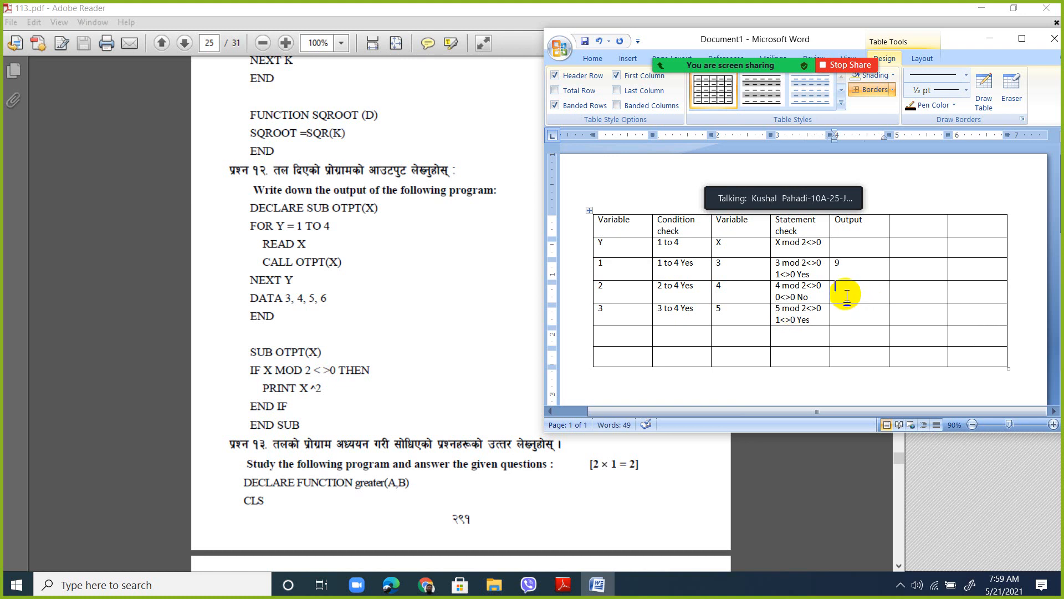
{"action": "type", "text": "2"}
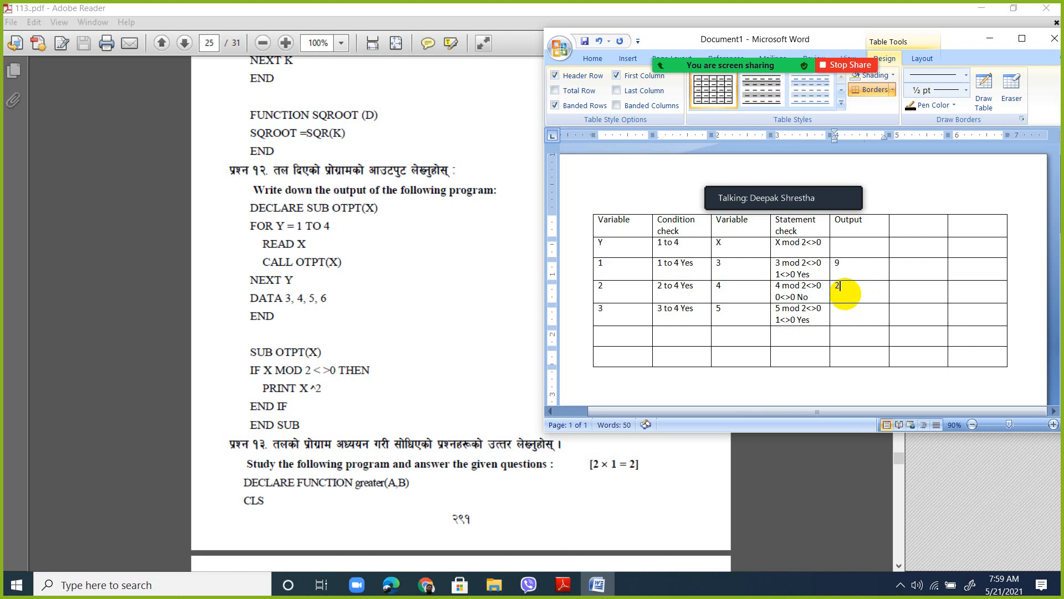
{"action": "type", "text": "5"}
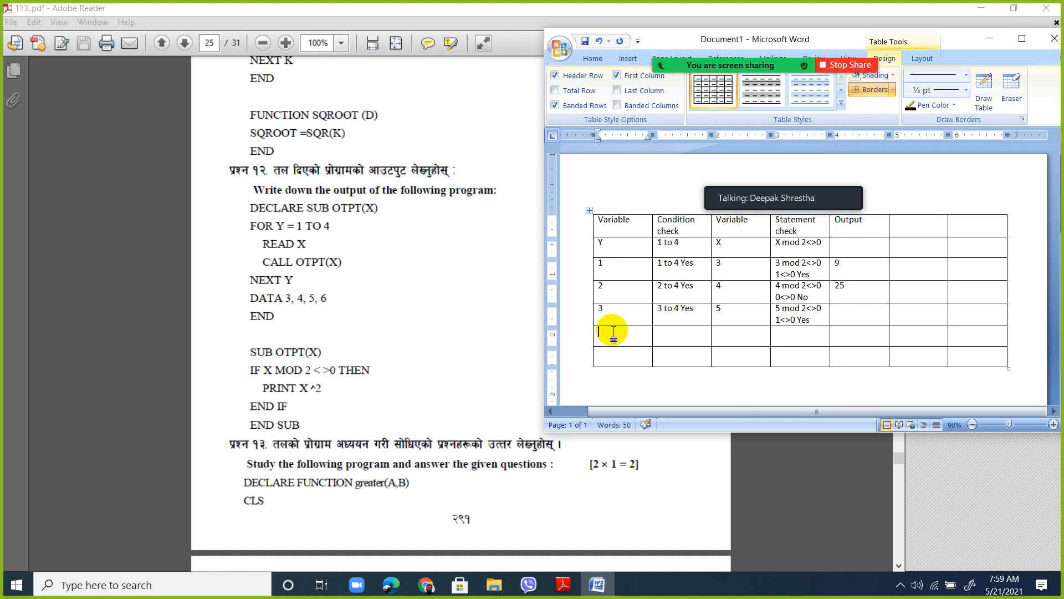
Step: Enter the Y=4 row's 4 to 4 Yes and X value 6
{"action": "type", "text": "4 to"}
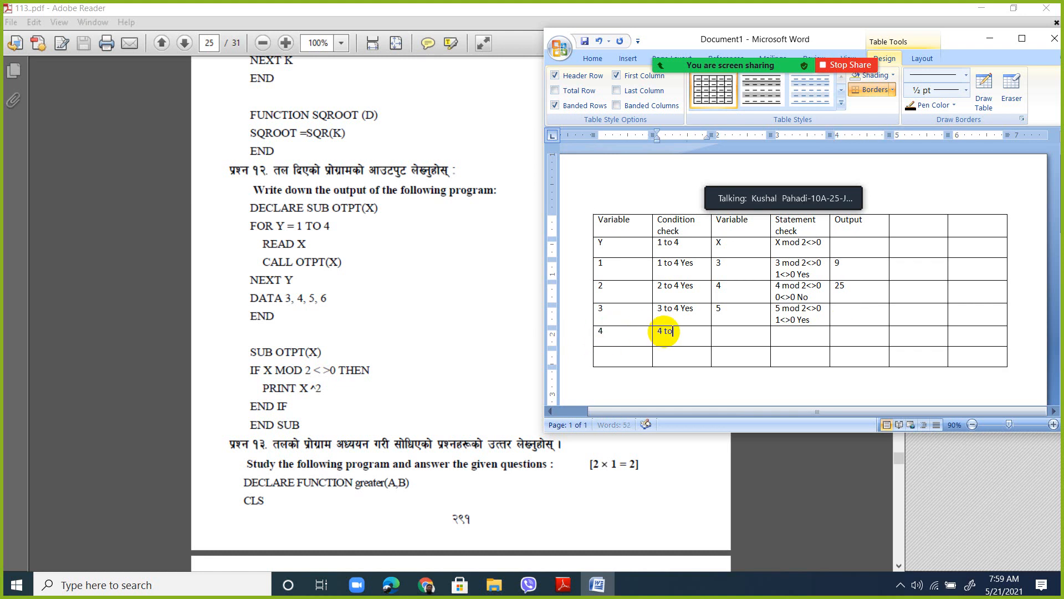
{"action": "type", "text": "4 Ye"}
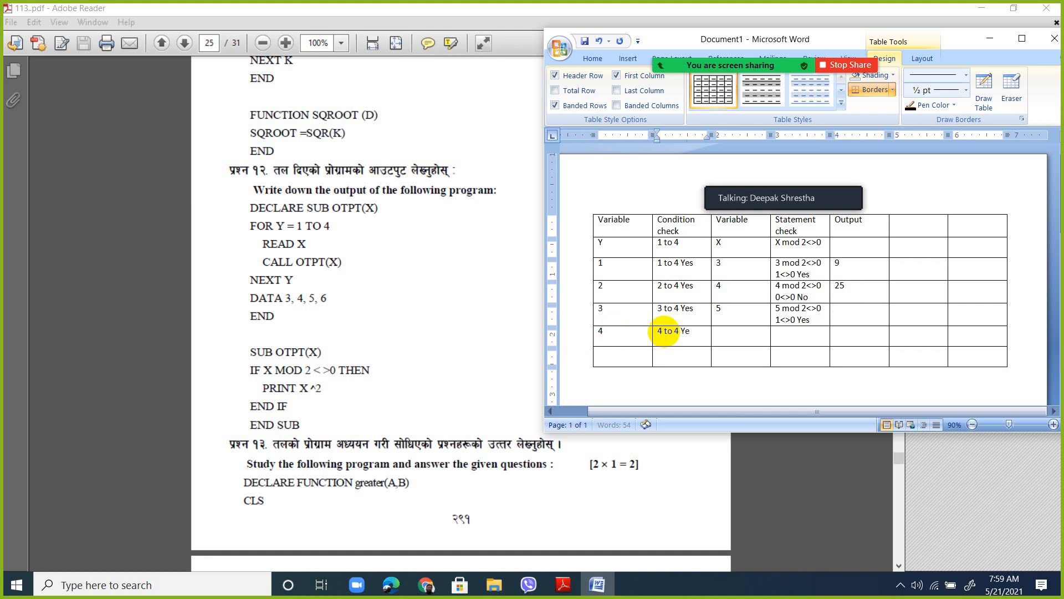
{"action": "type", "text": "s"}
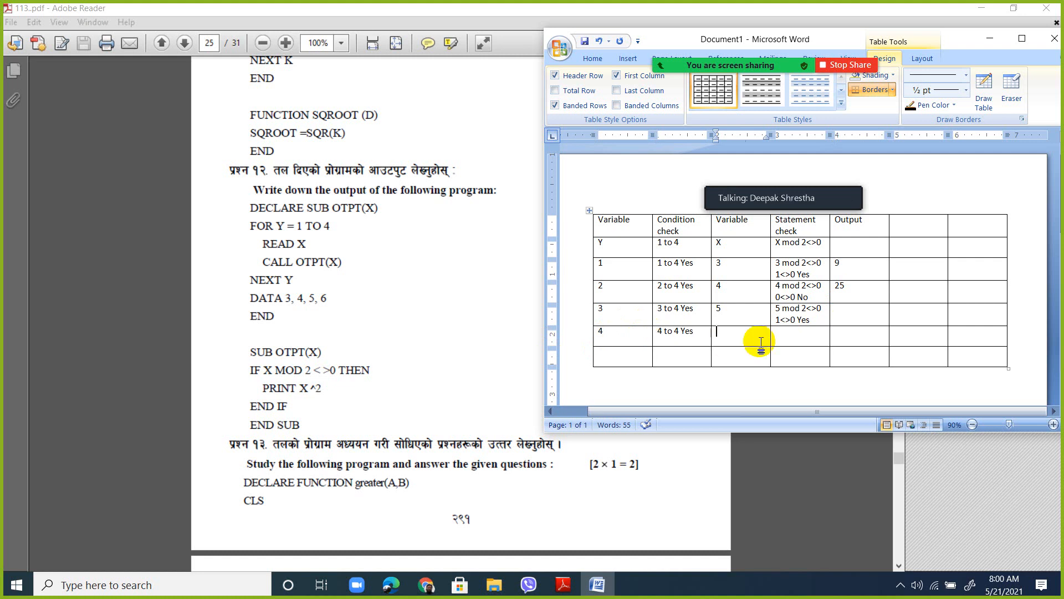
{"action": "type", "text": "6"}
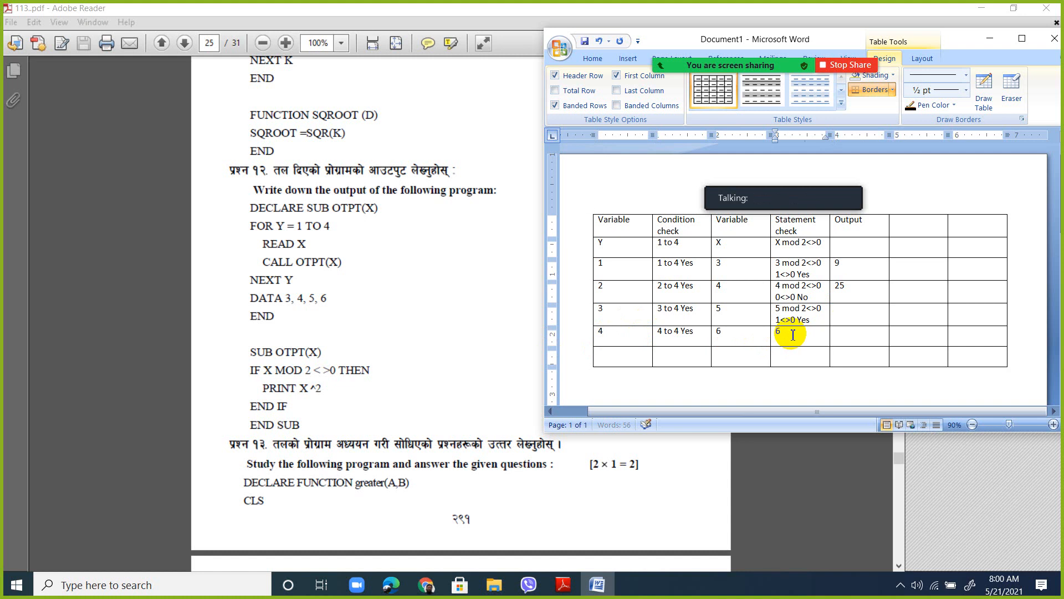
Step: Enter the Y=4 statement check 6 mod 2<>0 0<>0 No
{"action": "type", "text": "mod 2<>"}
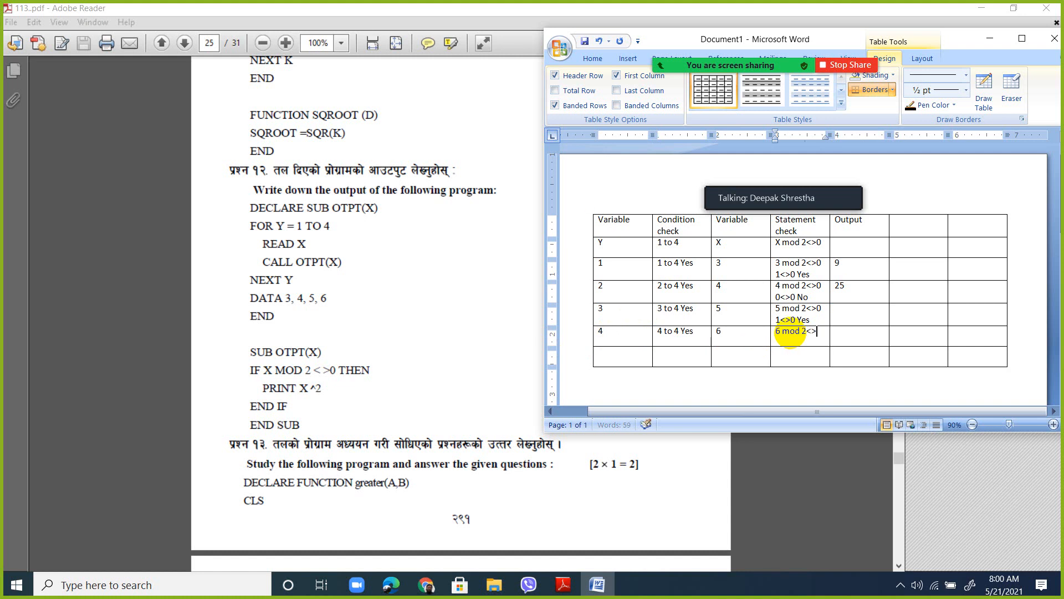
{"action": "type", "text": "0"}
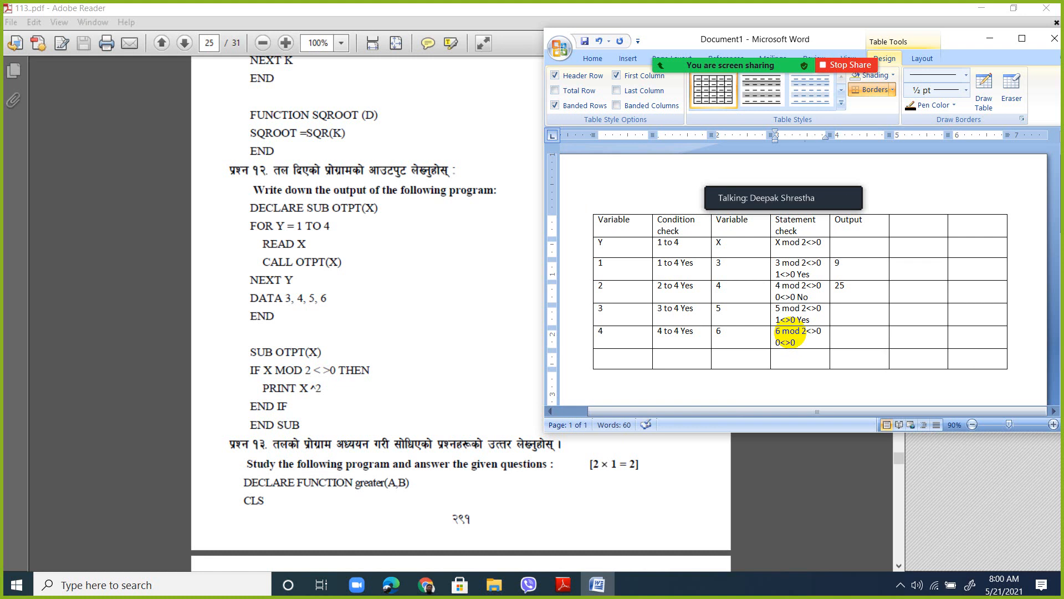
{"action": "type", "text": "No"}
{"action": "left_click", "coordinate": [682, 358]}
{"action": "type", "text": "5 to"}
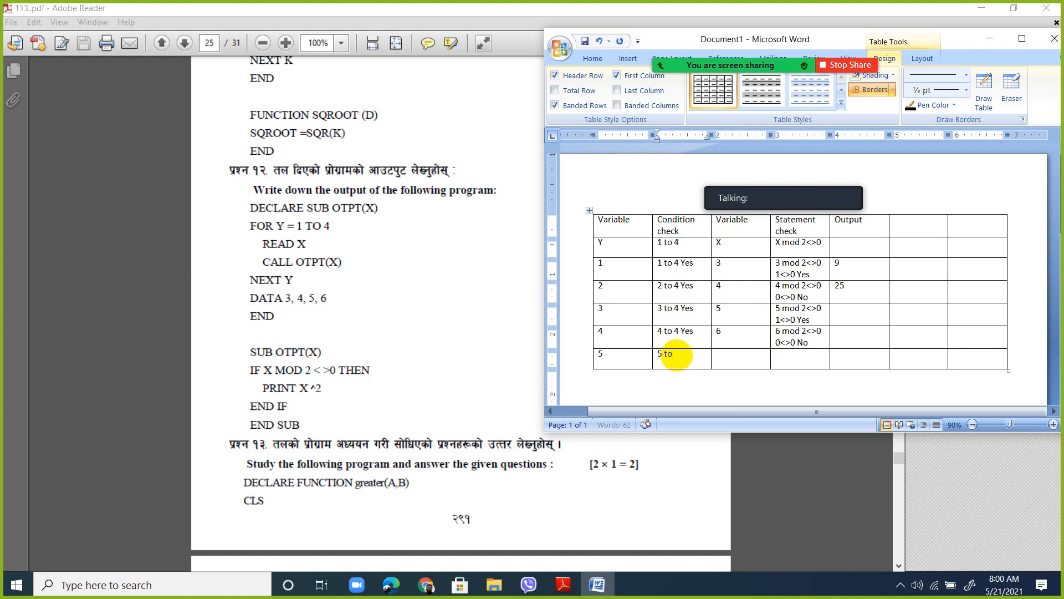
Step: Complete the Y=5 condition check as 5 to 4 No Loop Exits
{"action": "type", "text": "4"}
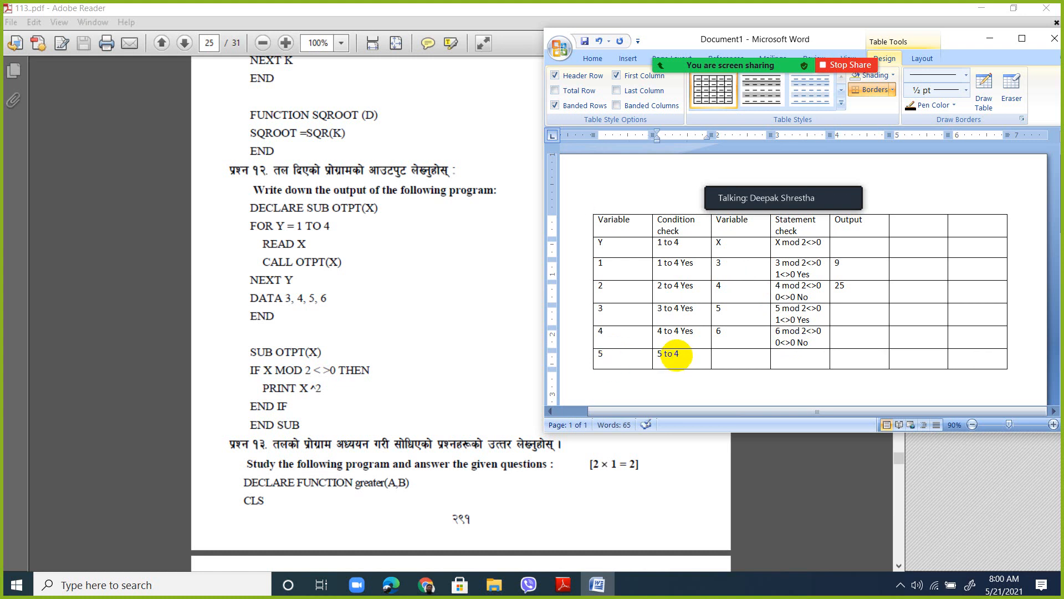
{"action": "type", "text": "N"}
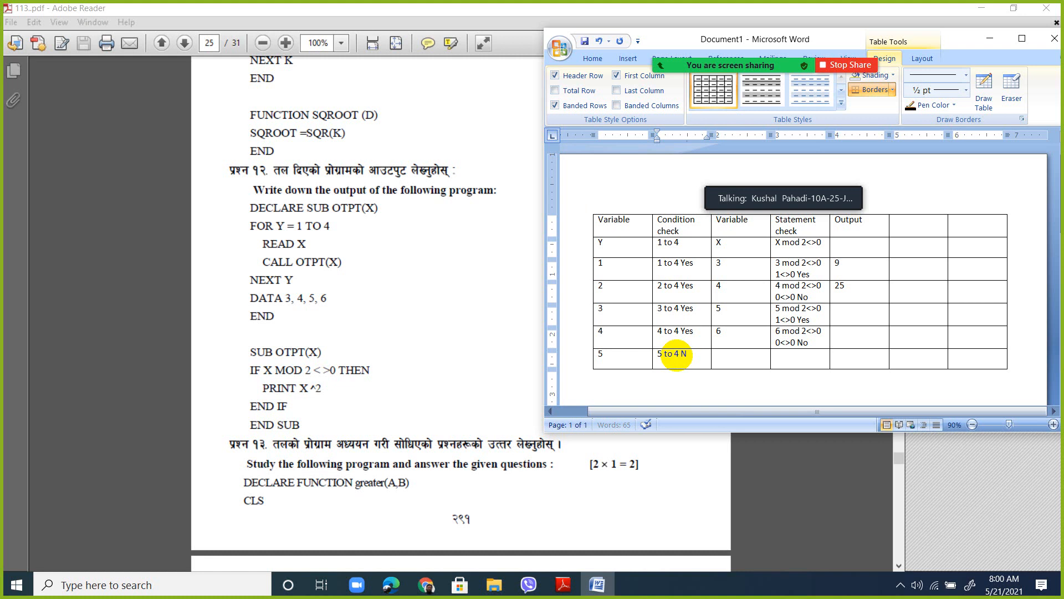
{"action": "type", "text": "oLoop"}
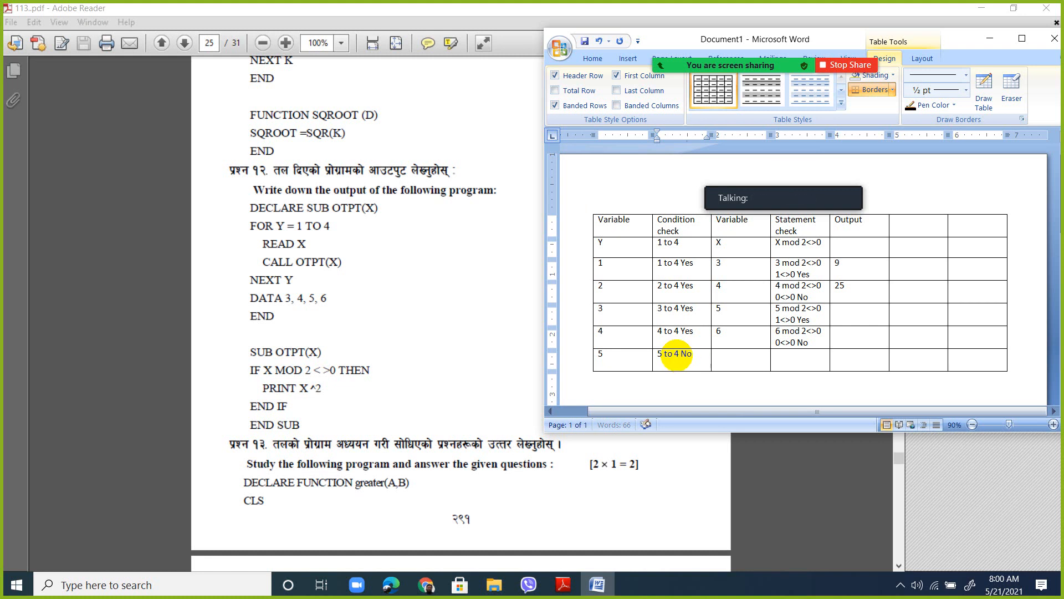
{"action": "type", "text": "Loop Exits"}
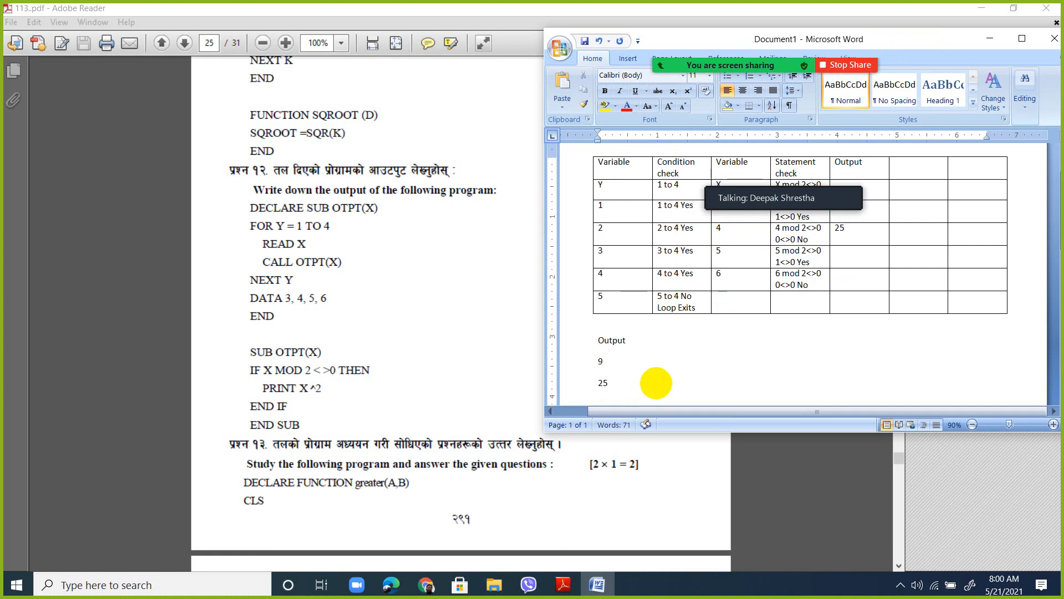
{"action": "mouse_move", "coordinate": [688, 361]}
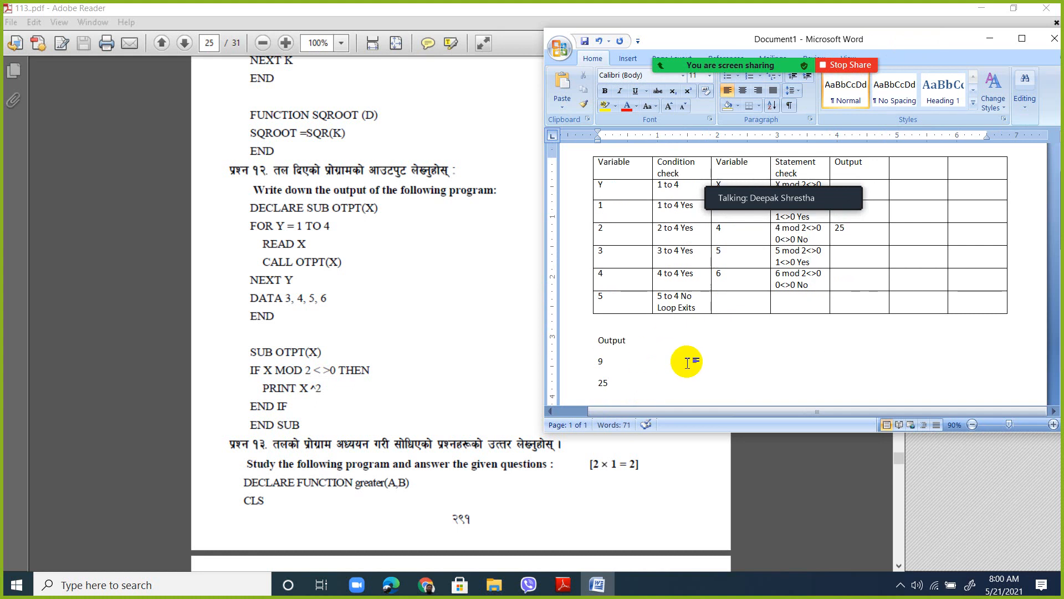